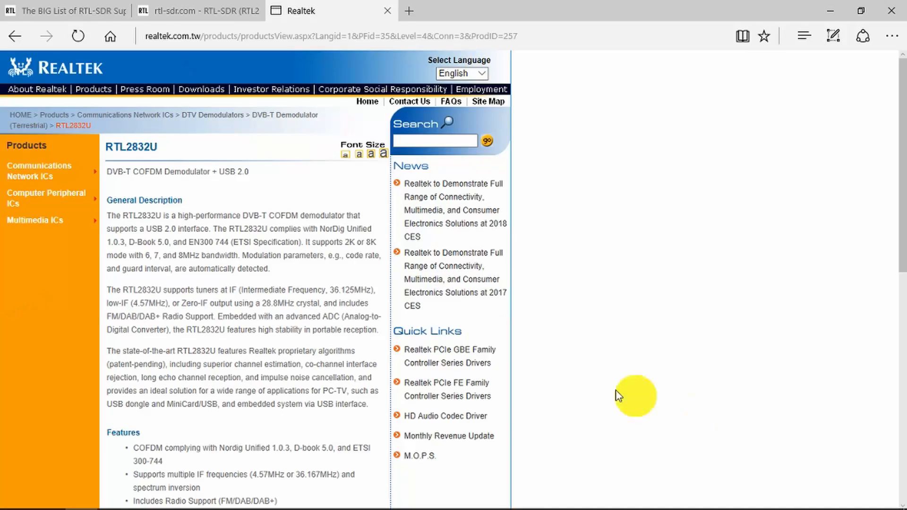
mouse_move(75, 13)
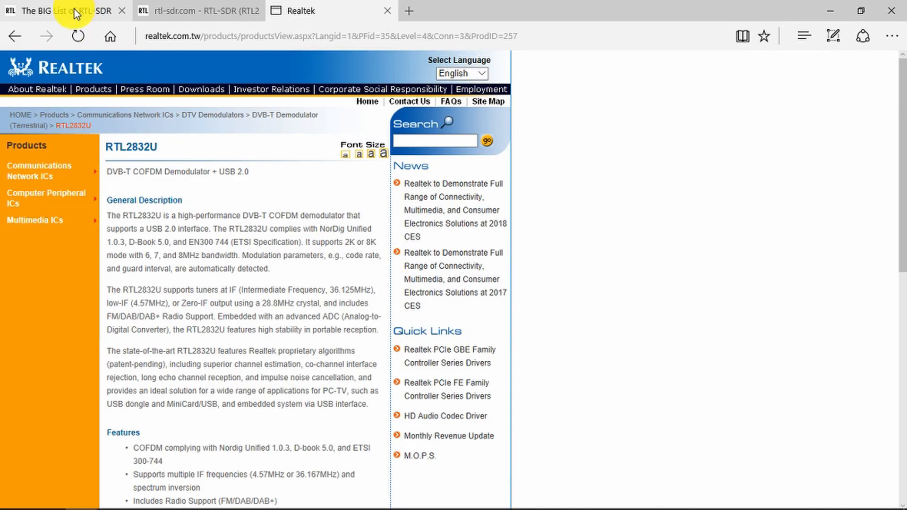
Step: Browse the BIG List of RTL-SDR Supported Software down to the Linrad entry
click(58, 10)
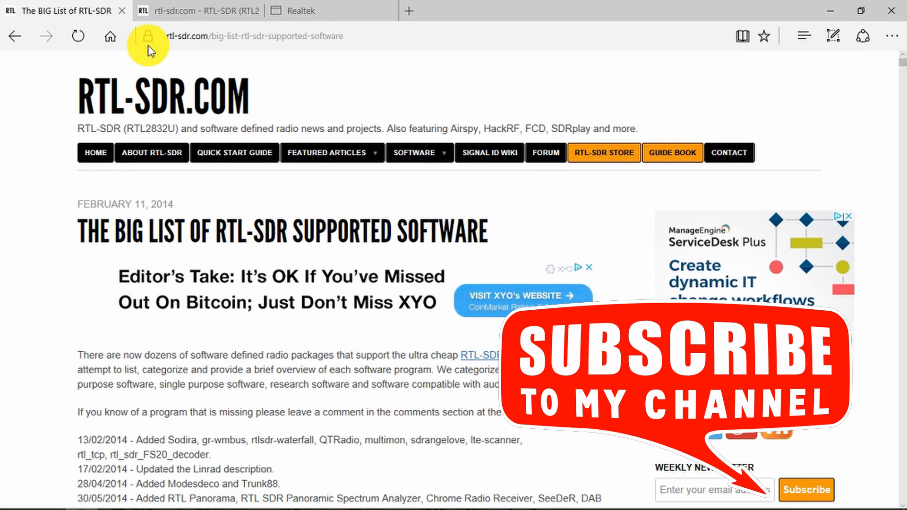
mouse_move(308, 96)
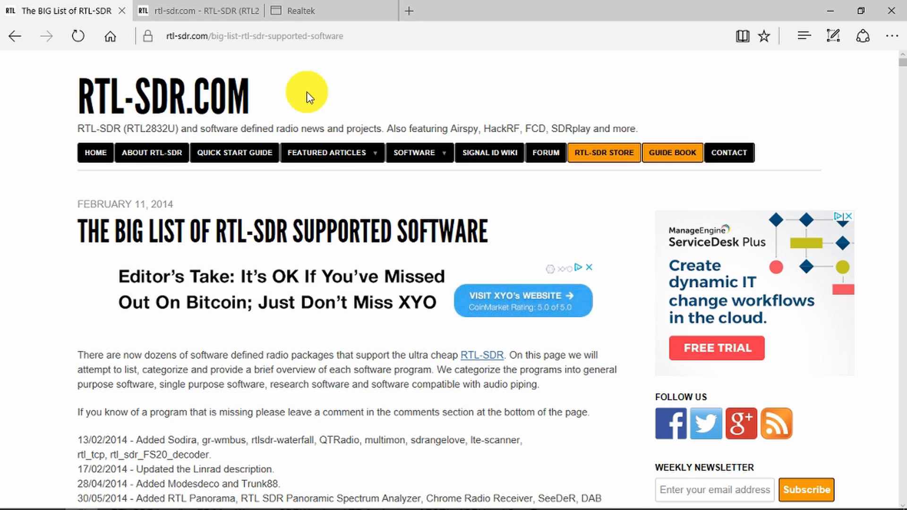
scroll(down, 3)
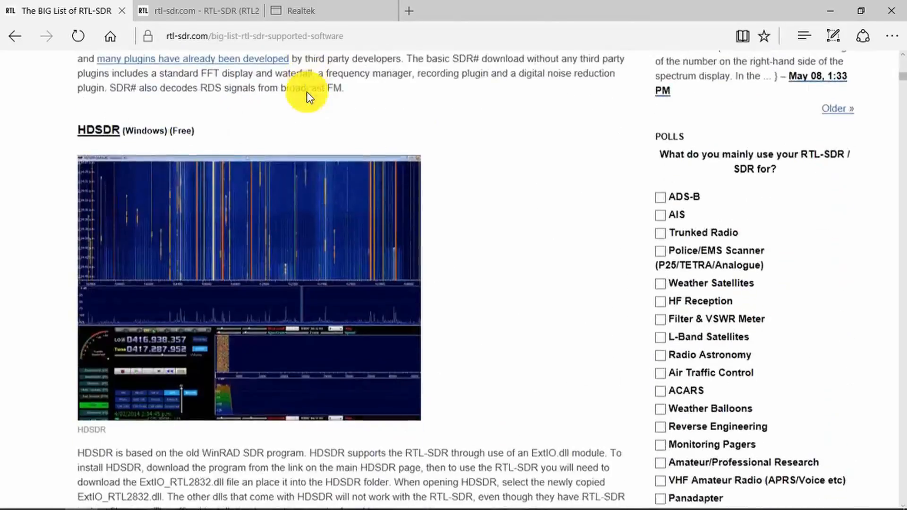
scroll(down, 3)
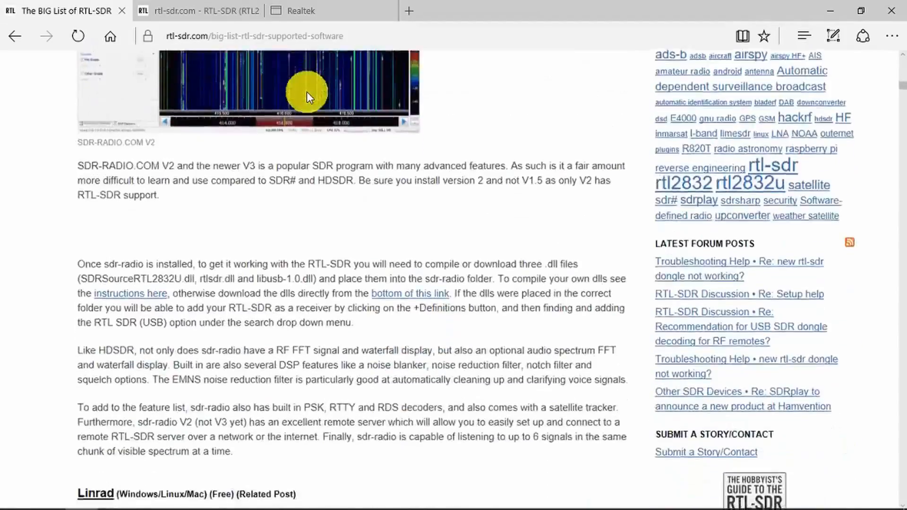
scroll(down, 3)
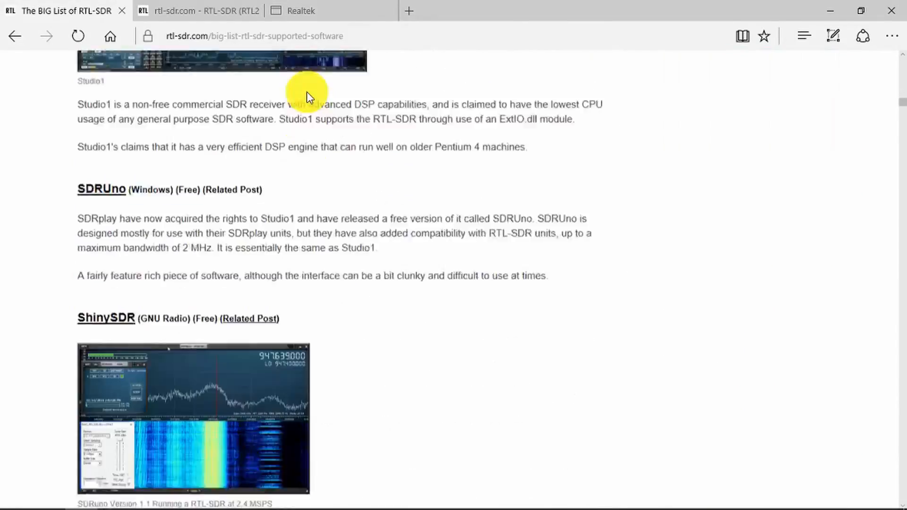
scroll(down, 3)
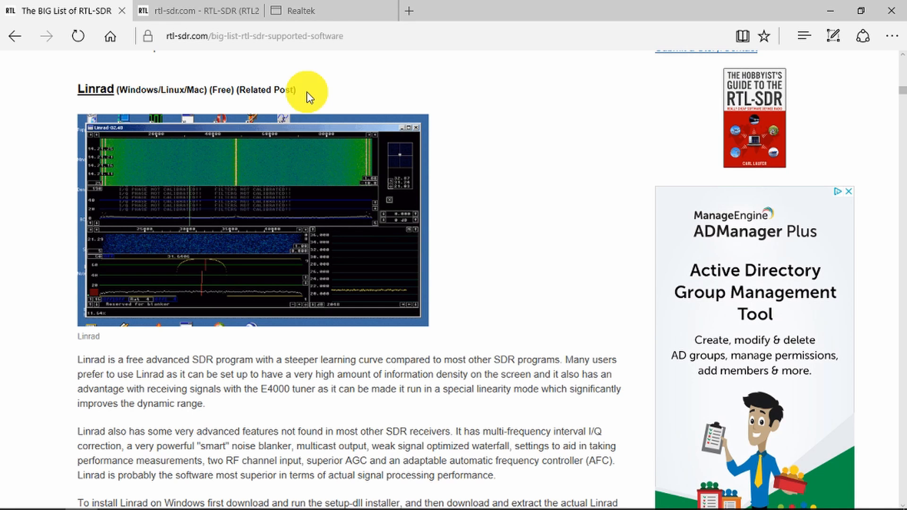
Step: Open the Quick Start Guide from the SDR# article and reach step 5 of SDR# setup
click(199, 10)
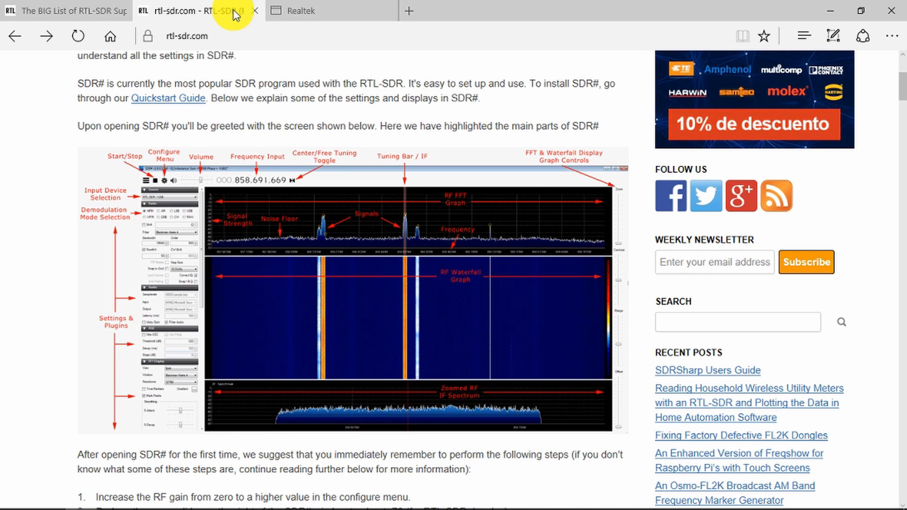
mouse_move(55, 127)
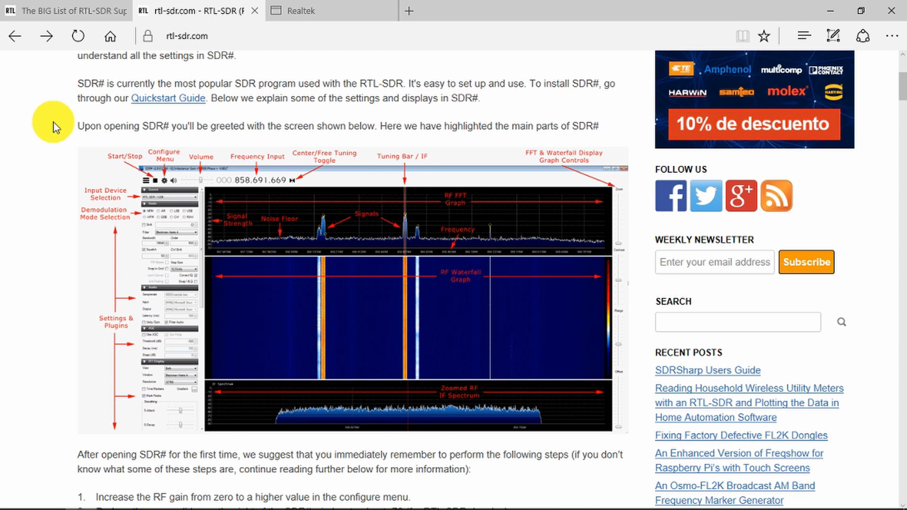
click(168, 98)
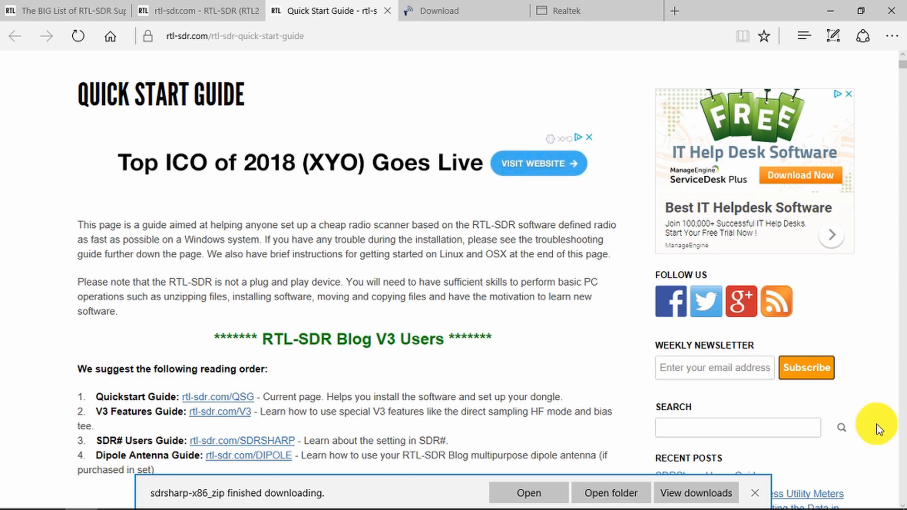
scroll(down, 3)
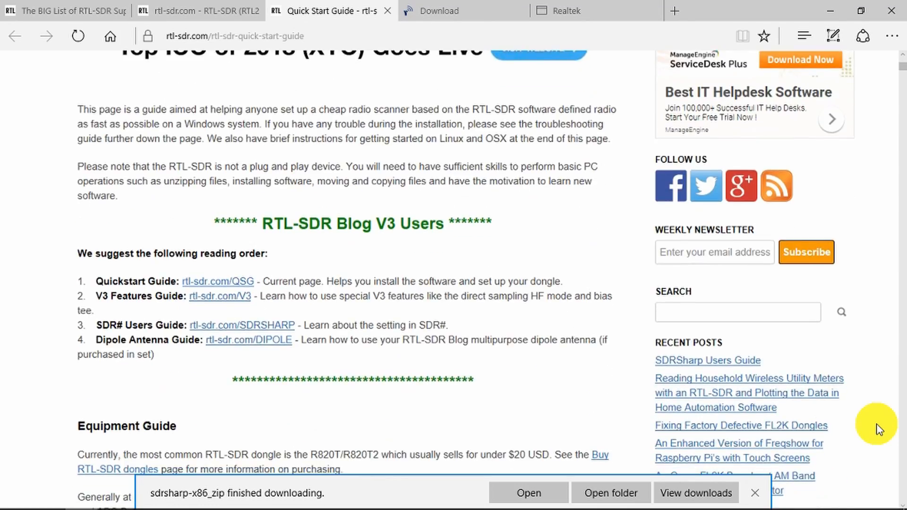
scroll(down, 3)
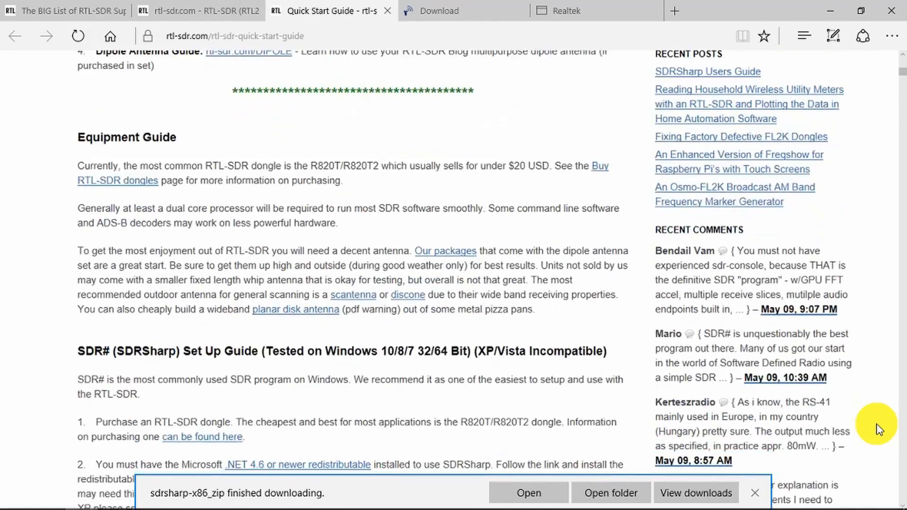
scroll(down, 3)
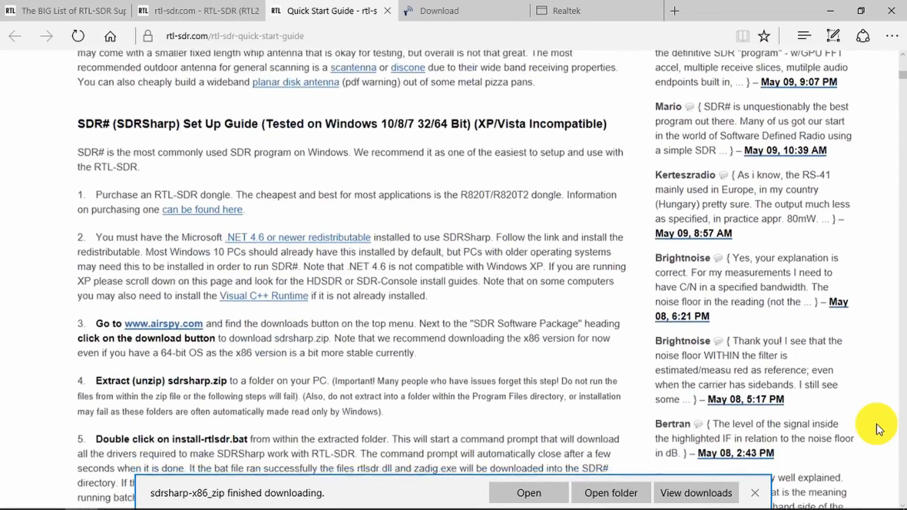
scroll(down, 3)
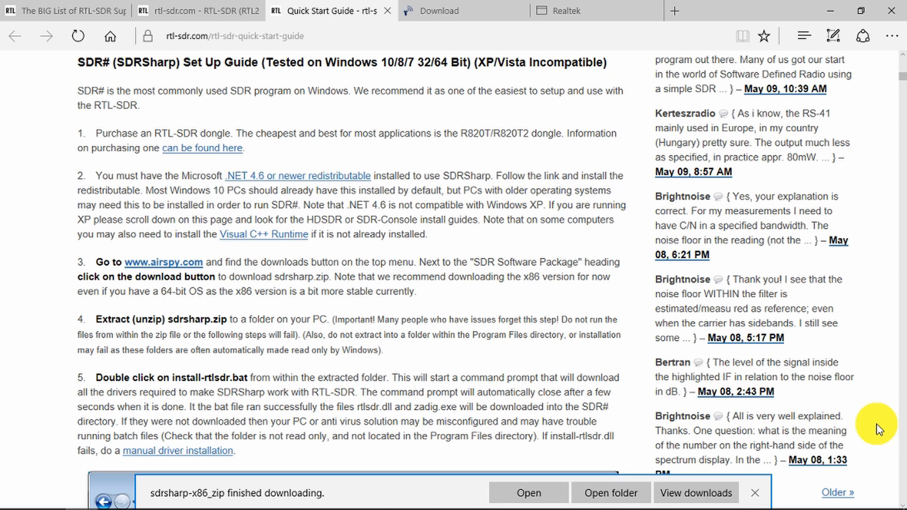
scroll(down, 3)
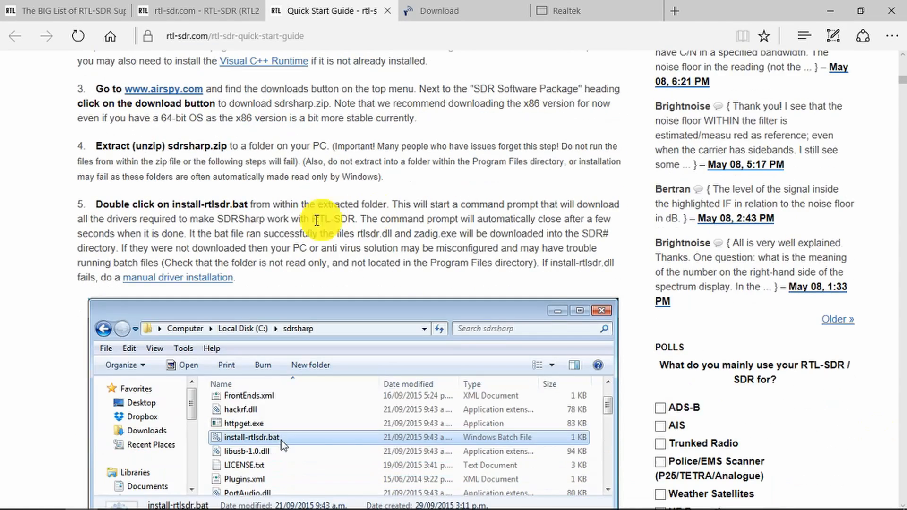
mouse_move(266, 197)
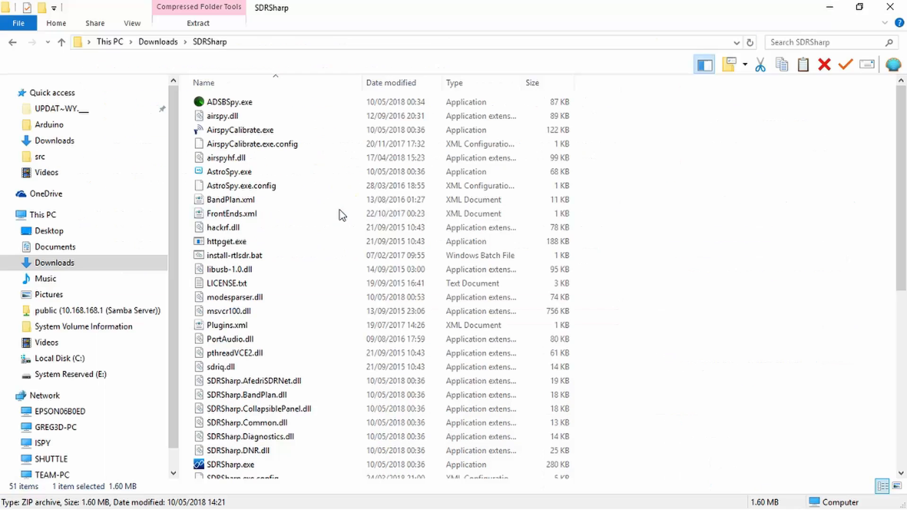
mouse_move(300, 255)
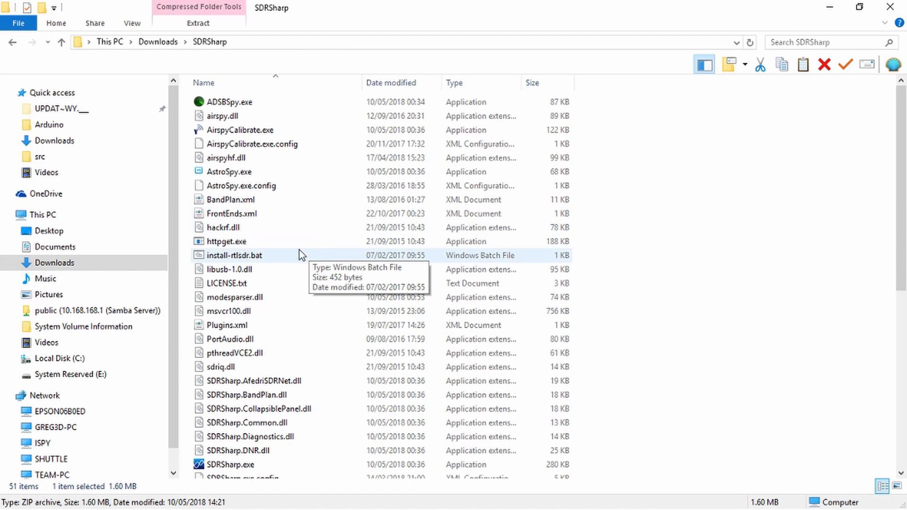
Step: Run install-rtlsdr.bat from Downloads\SDRSharp to fetch the driver tools
double_click(234, 255)
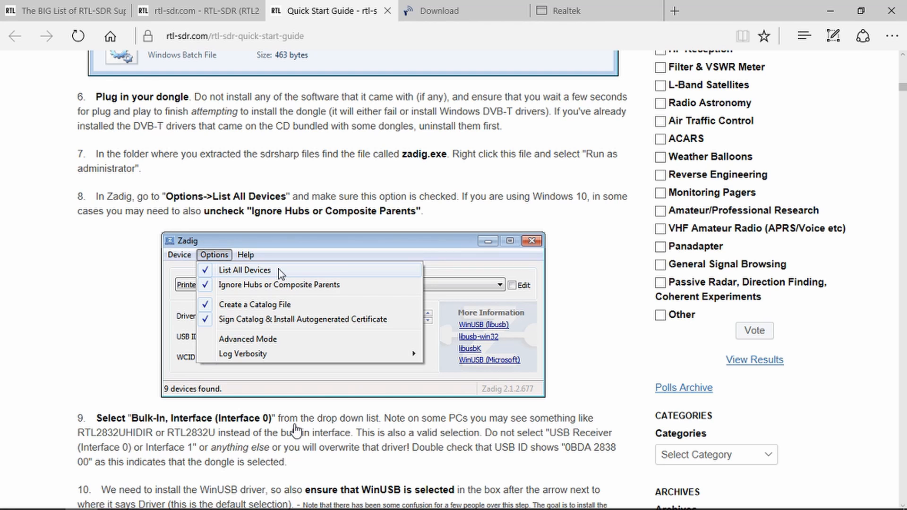
mouse_move(377, 273)
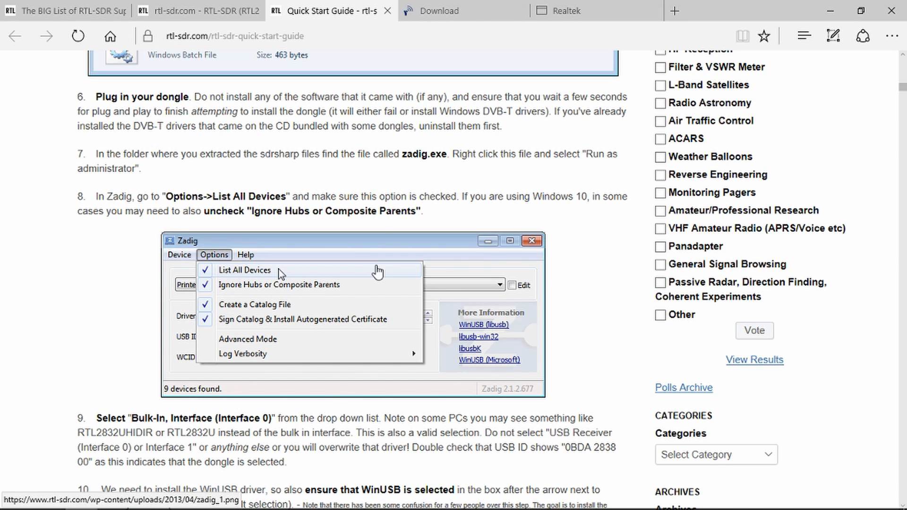
mouse_move(418, 176)
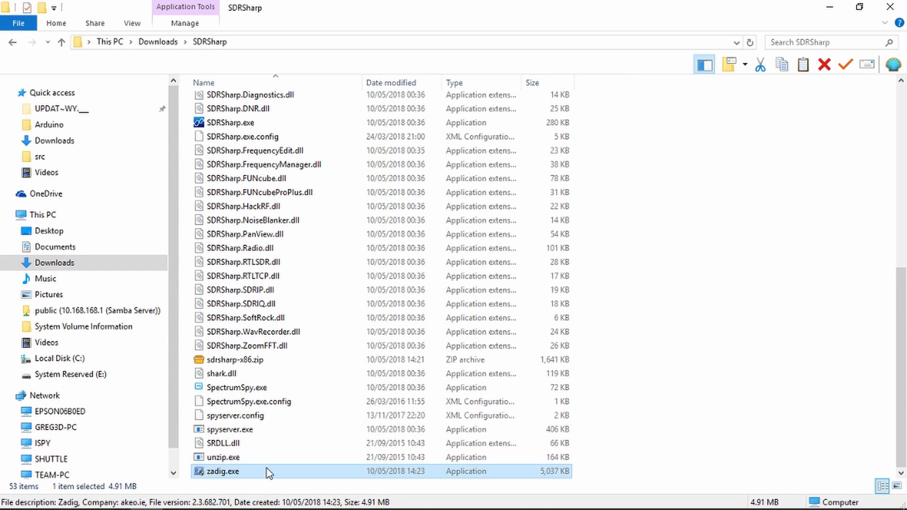
Step: Run zadig.exe from the SDRSharp folder as administrator
right_click(229, 472)
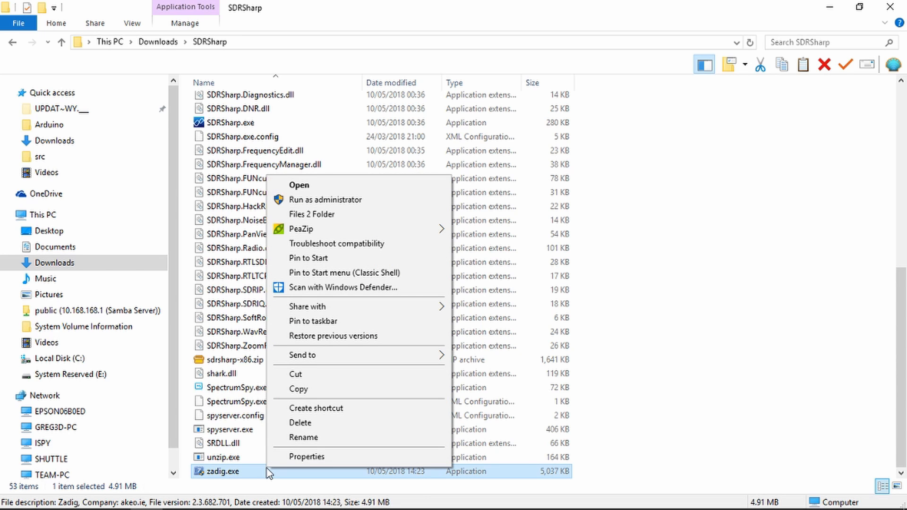
mouse_move(341, 200)
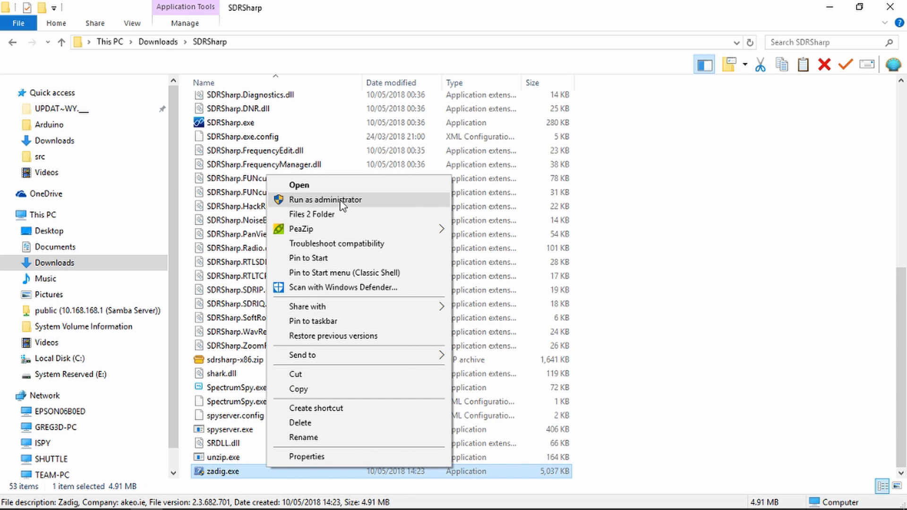
click(326, 200)
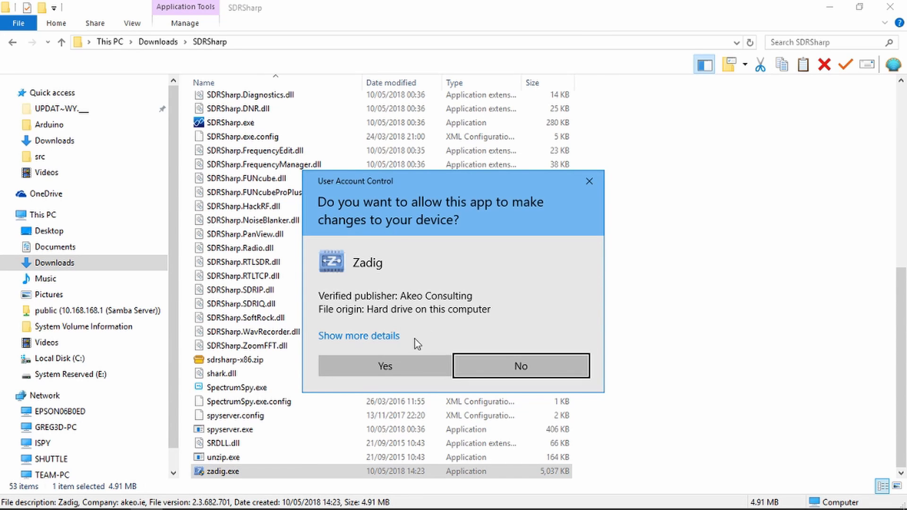
Step: List all devices in Zadig and install WinUSB on Bulk-In, Interface (Interface 0)
click(385, 366)
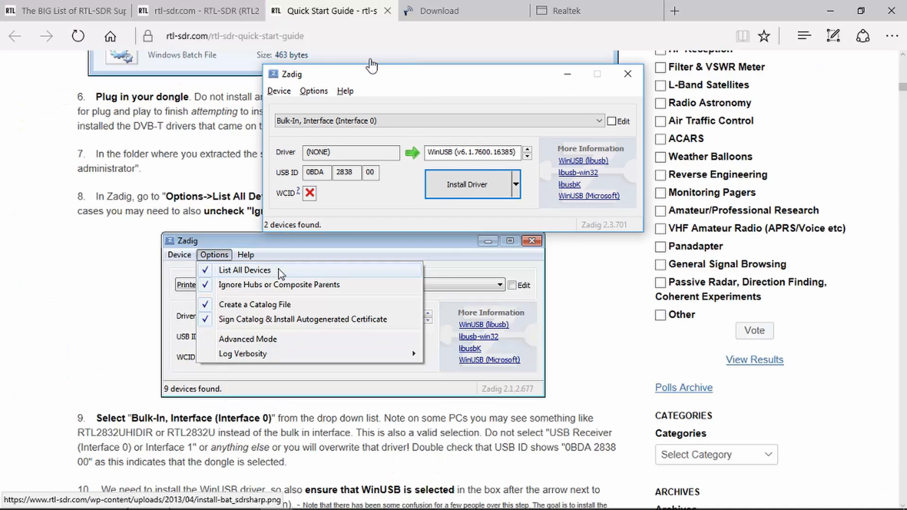
click(312, 91)
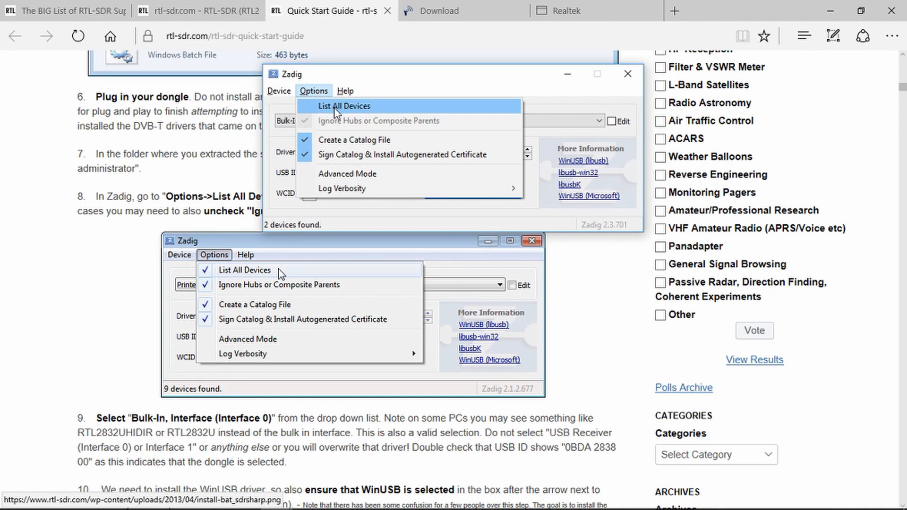
click(343, 106)
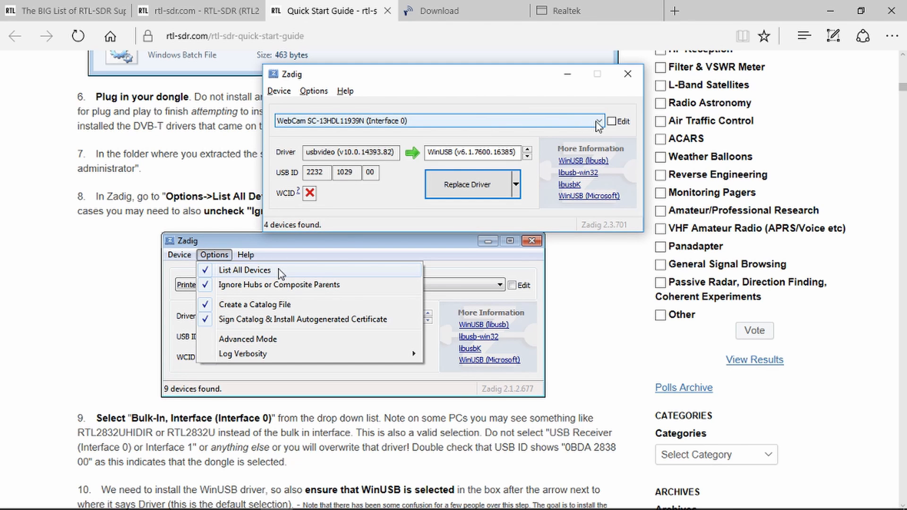
click(597, 121)
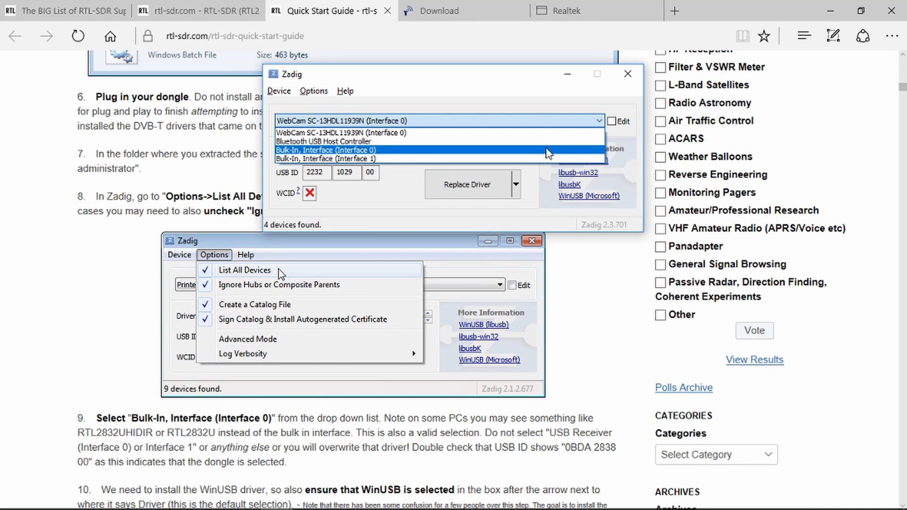
click(324, 150)
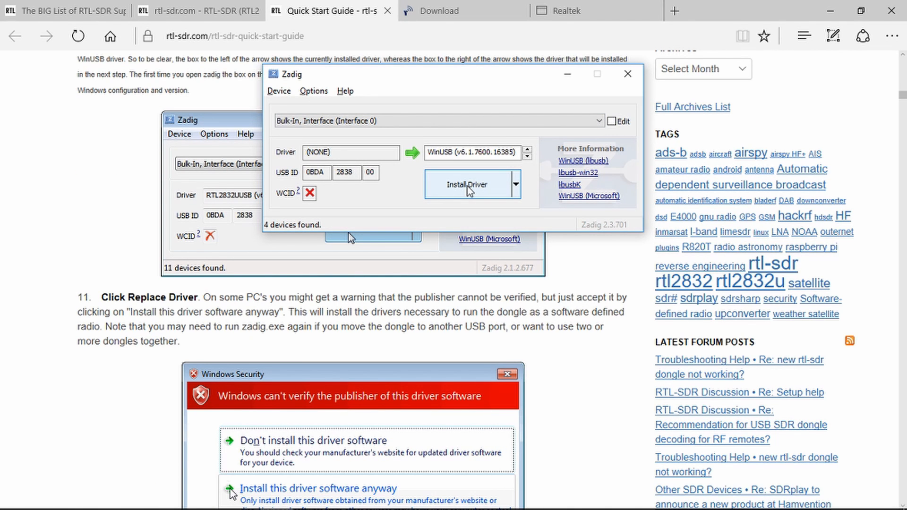
click(469, 184)
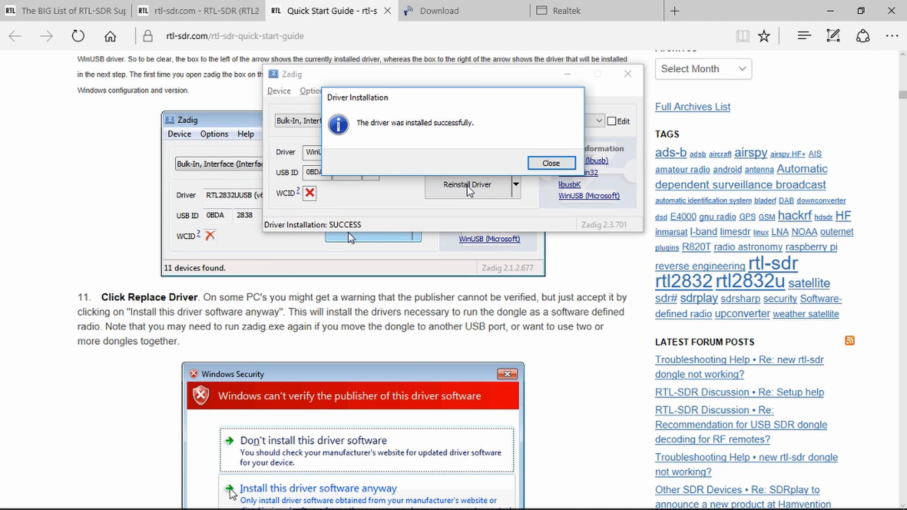
mouse_move(551, 162)
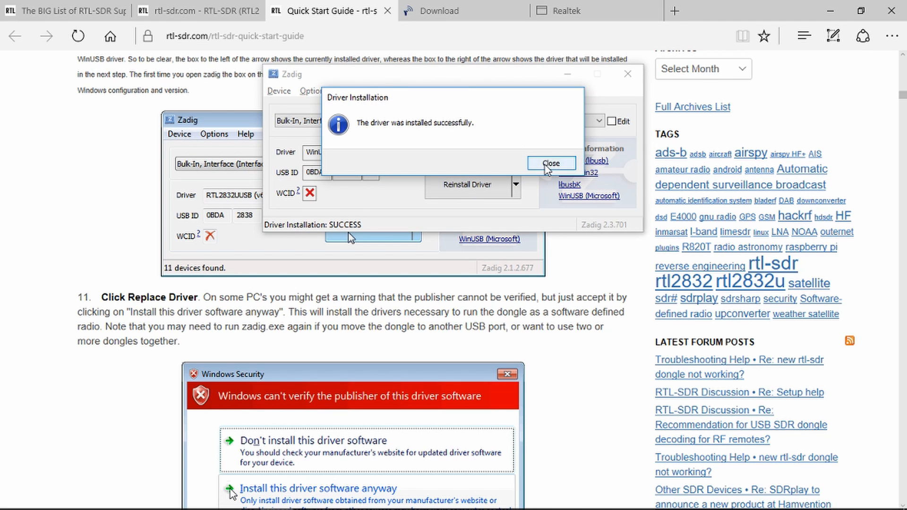
click(548, 163)
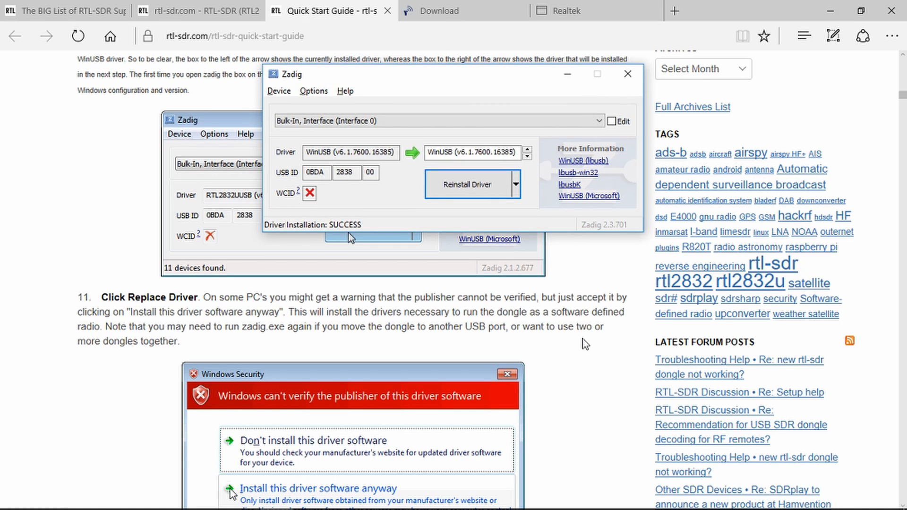
scroll(down, 3)
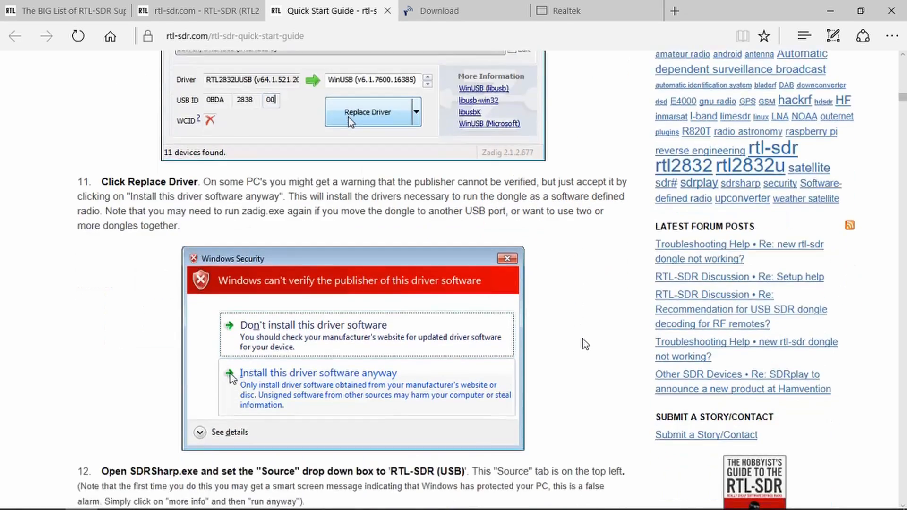
scroll(down, 3)
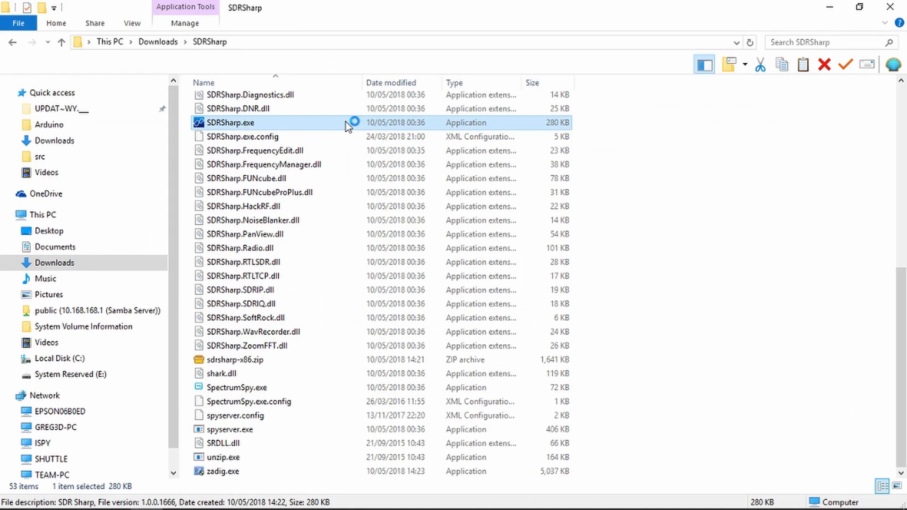
Step: Launch SDRSharp.exe from the Downloads\SDRSharp folder
double_click(230, 122)
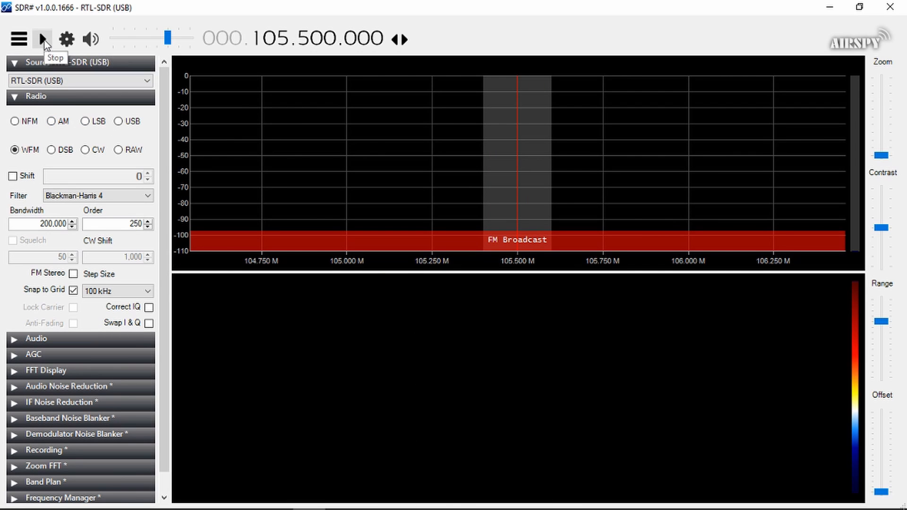
Step: Start the RTL-SDR receiving and tune to 868.000.000 in CW with 10 Hz bandwidth
click(41, 39)
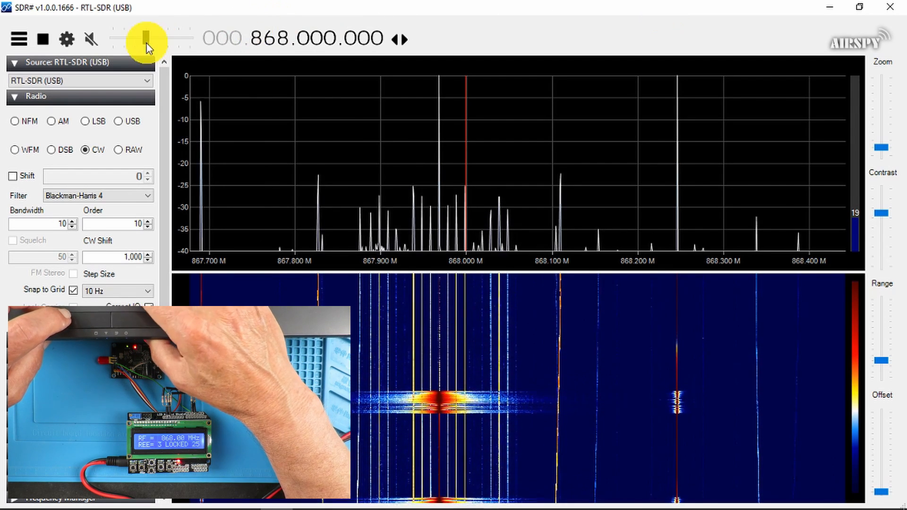
Step: Lower the RTL-SDR RF gain to 14.4 dB in the controller settings
click(66, 39)
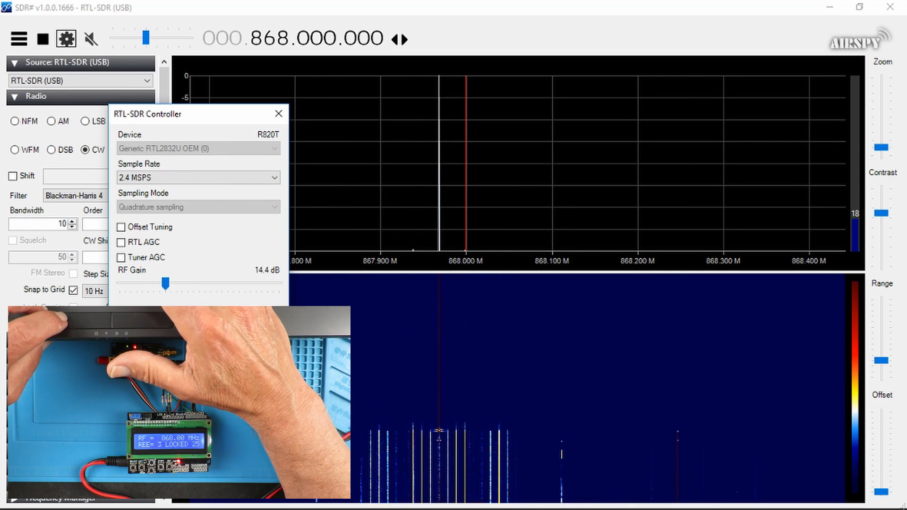
click(278, 114)
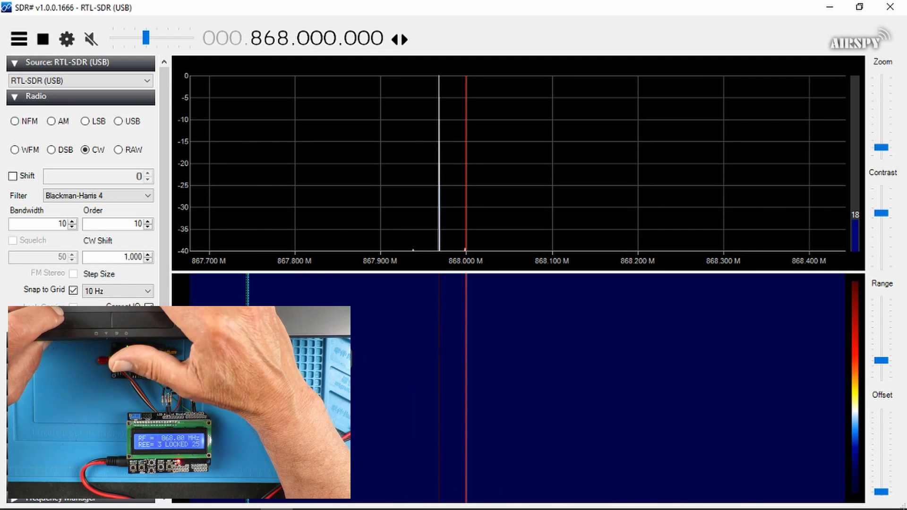
mouse_move(375, 284)
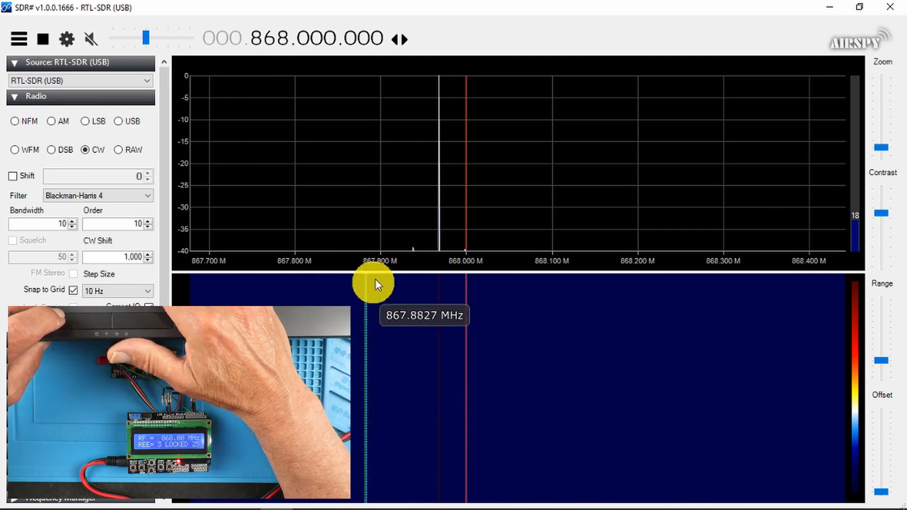
mouse_move(460, 197)
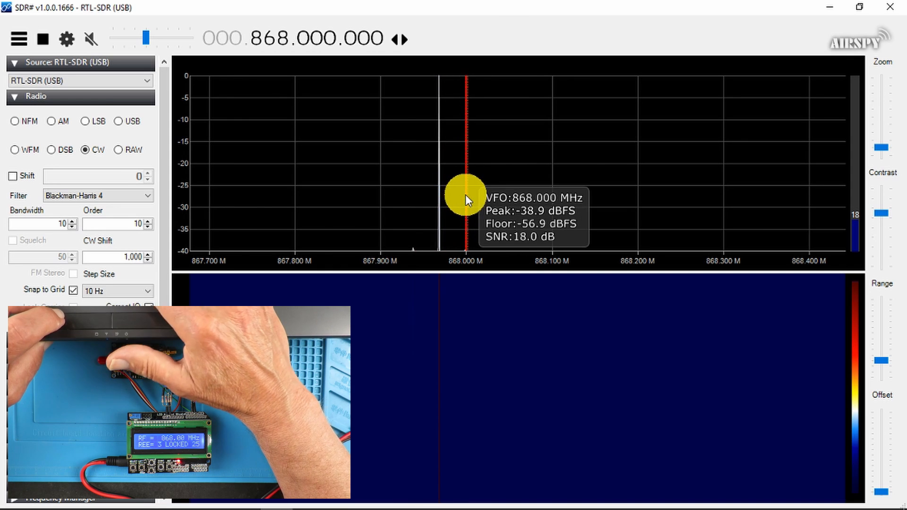
mouse_move(492, 197)
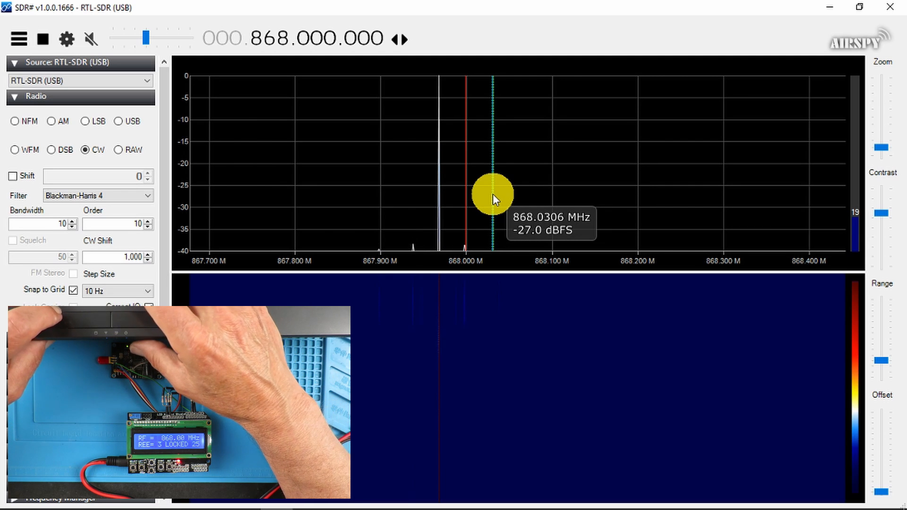
mouse_move(379, 75)
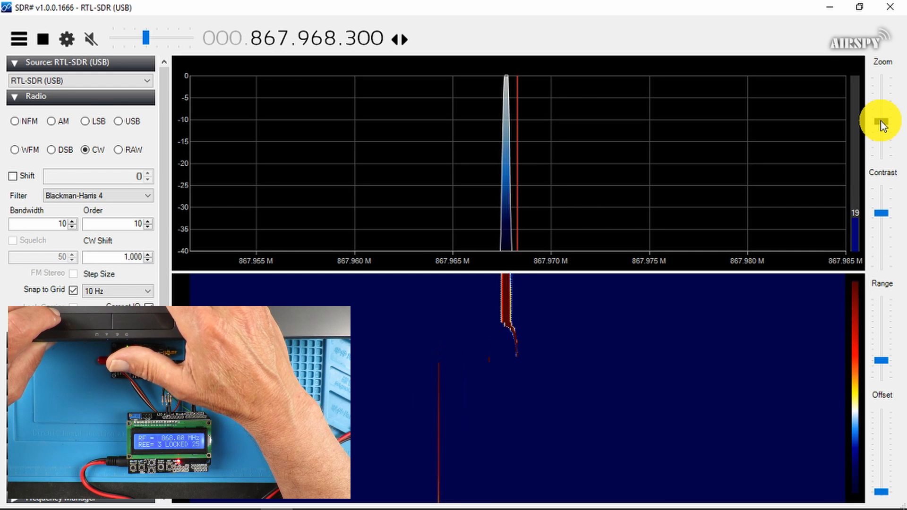
mouse_move(475, 94)
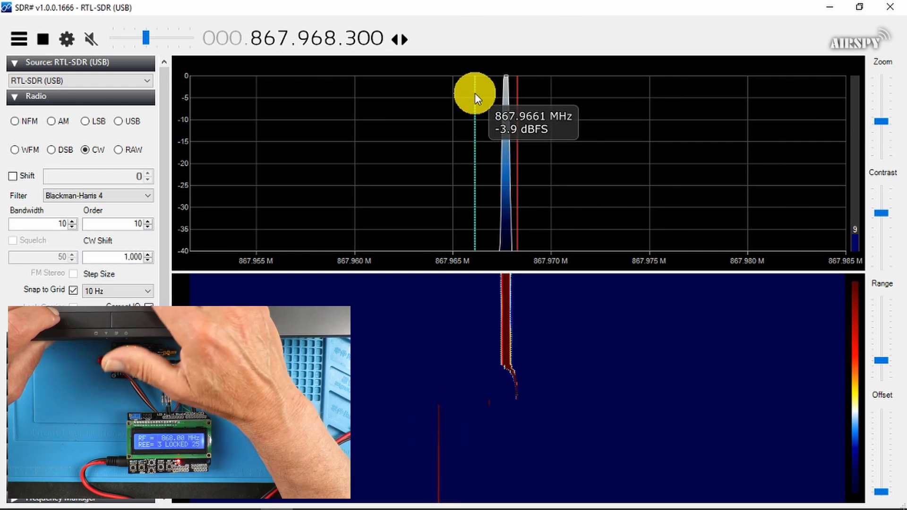
mouse_move(66, 39)
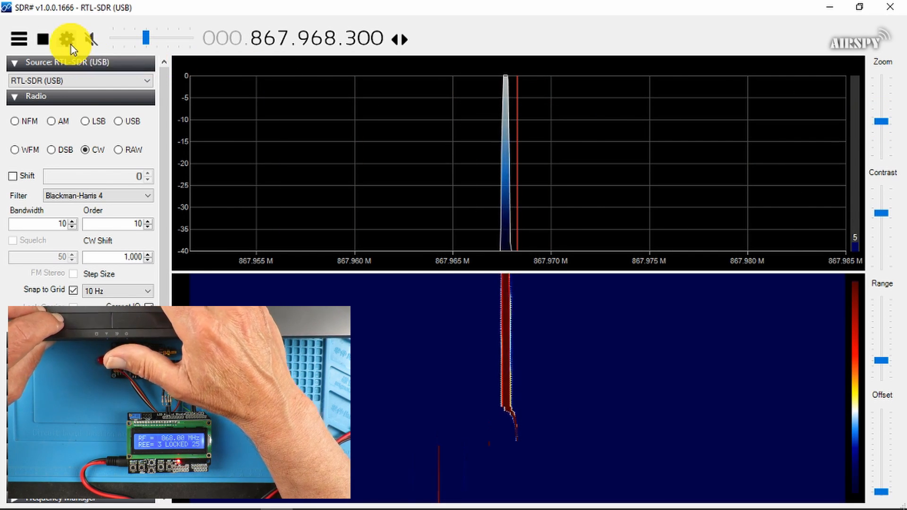
Step: Open the RTL-SDR controller settings to raise RF gain to 38.6 dB
click(65, 39)
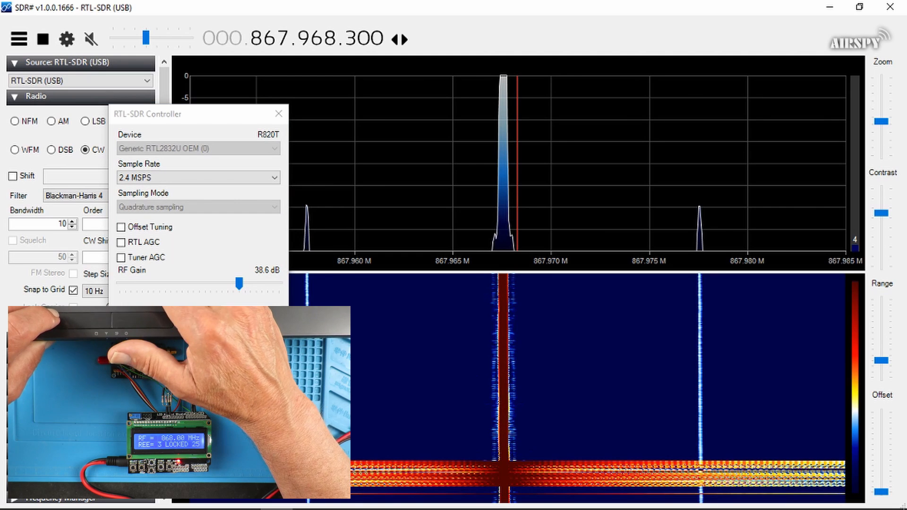
mouse_move(459, 213)
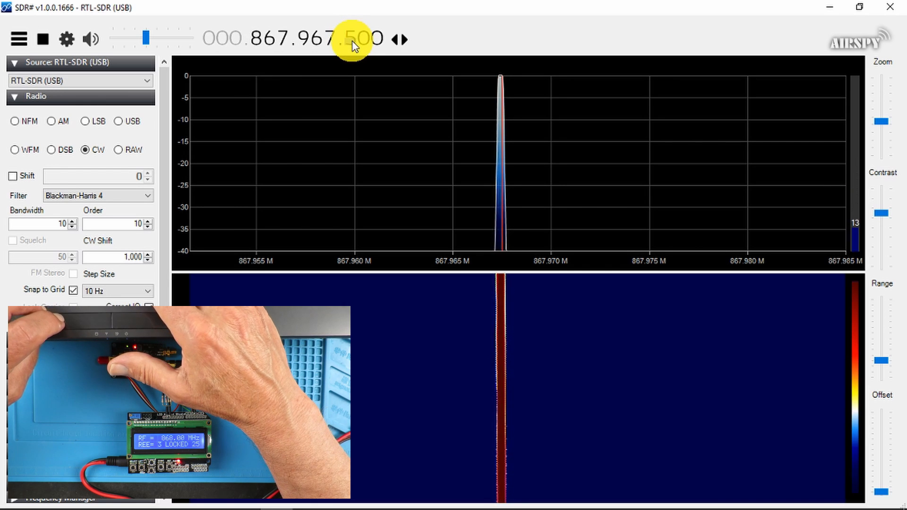
Step: Scroll the frequency digits down to 867.967.400 to centre the carrier
scroll(down, 3)
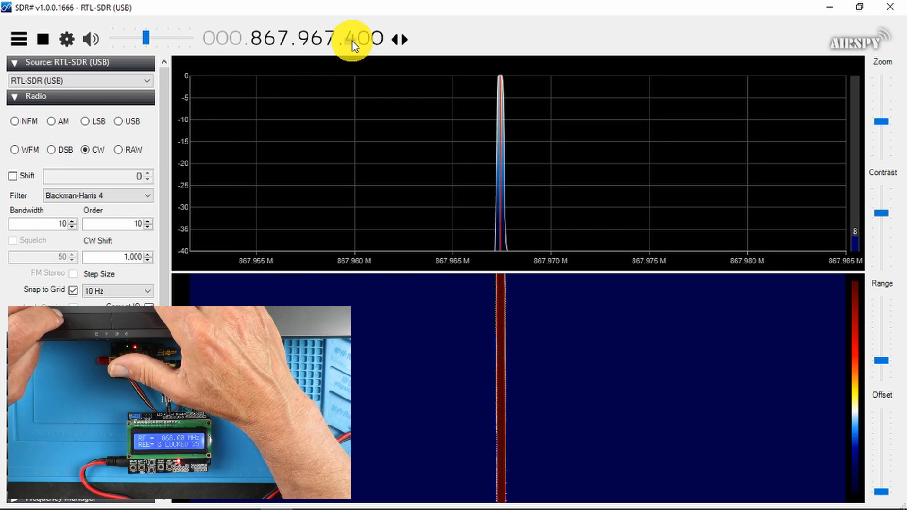